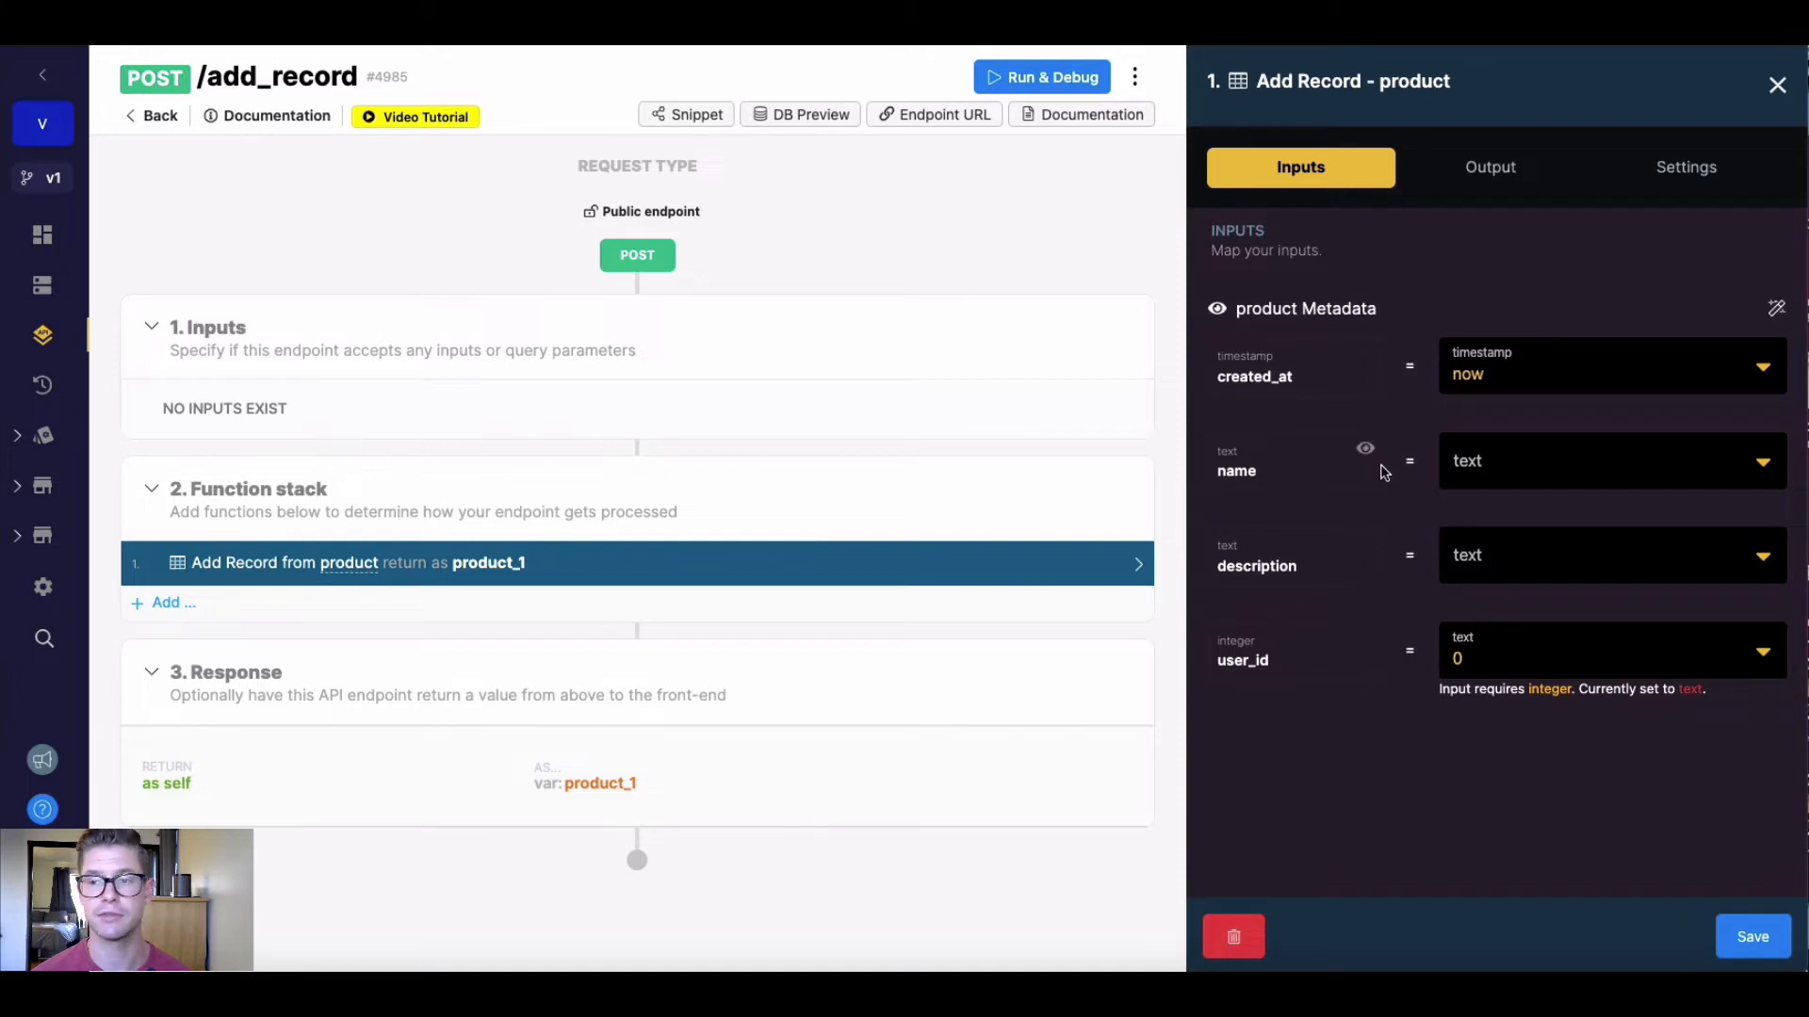
mouse_move(1352, 577)
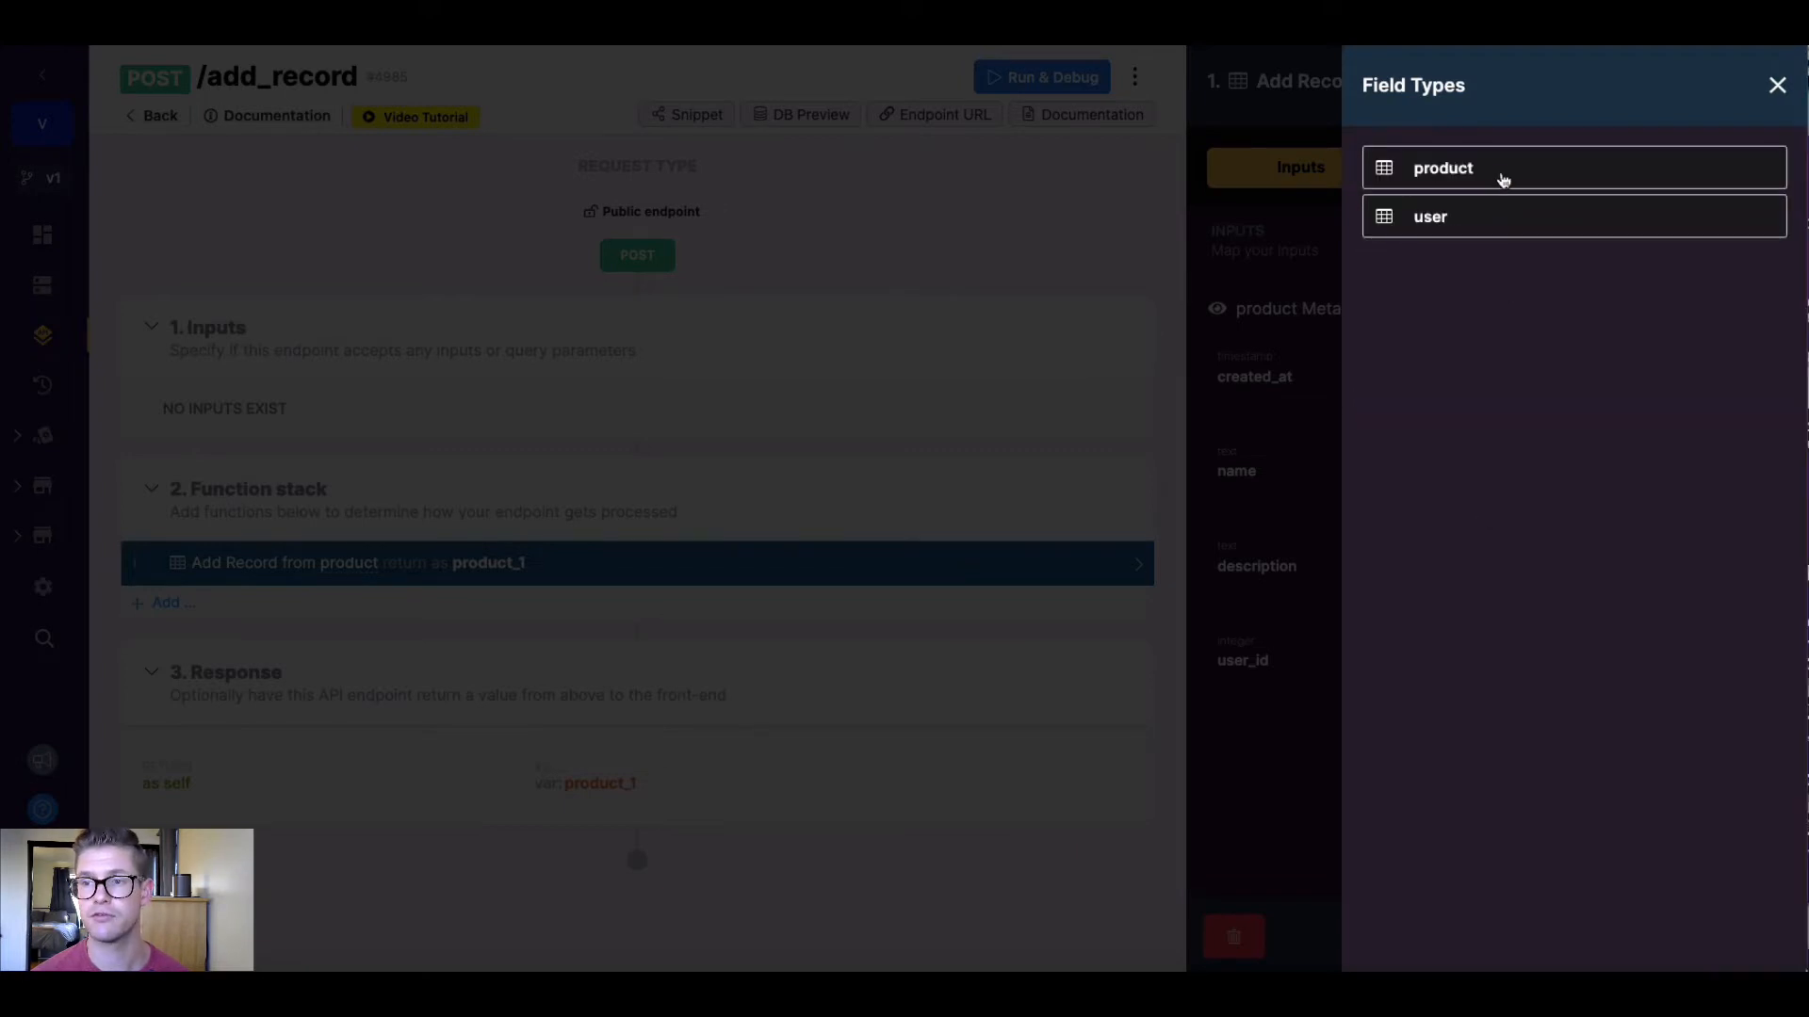
Step: Import the product table's fields as inputs: created_at, name, description, user_id
left_click(1777, 86)
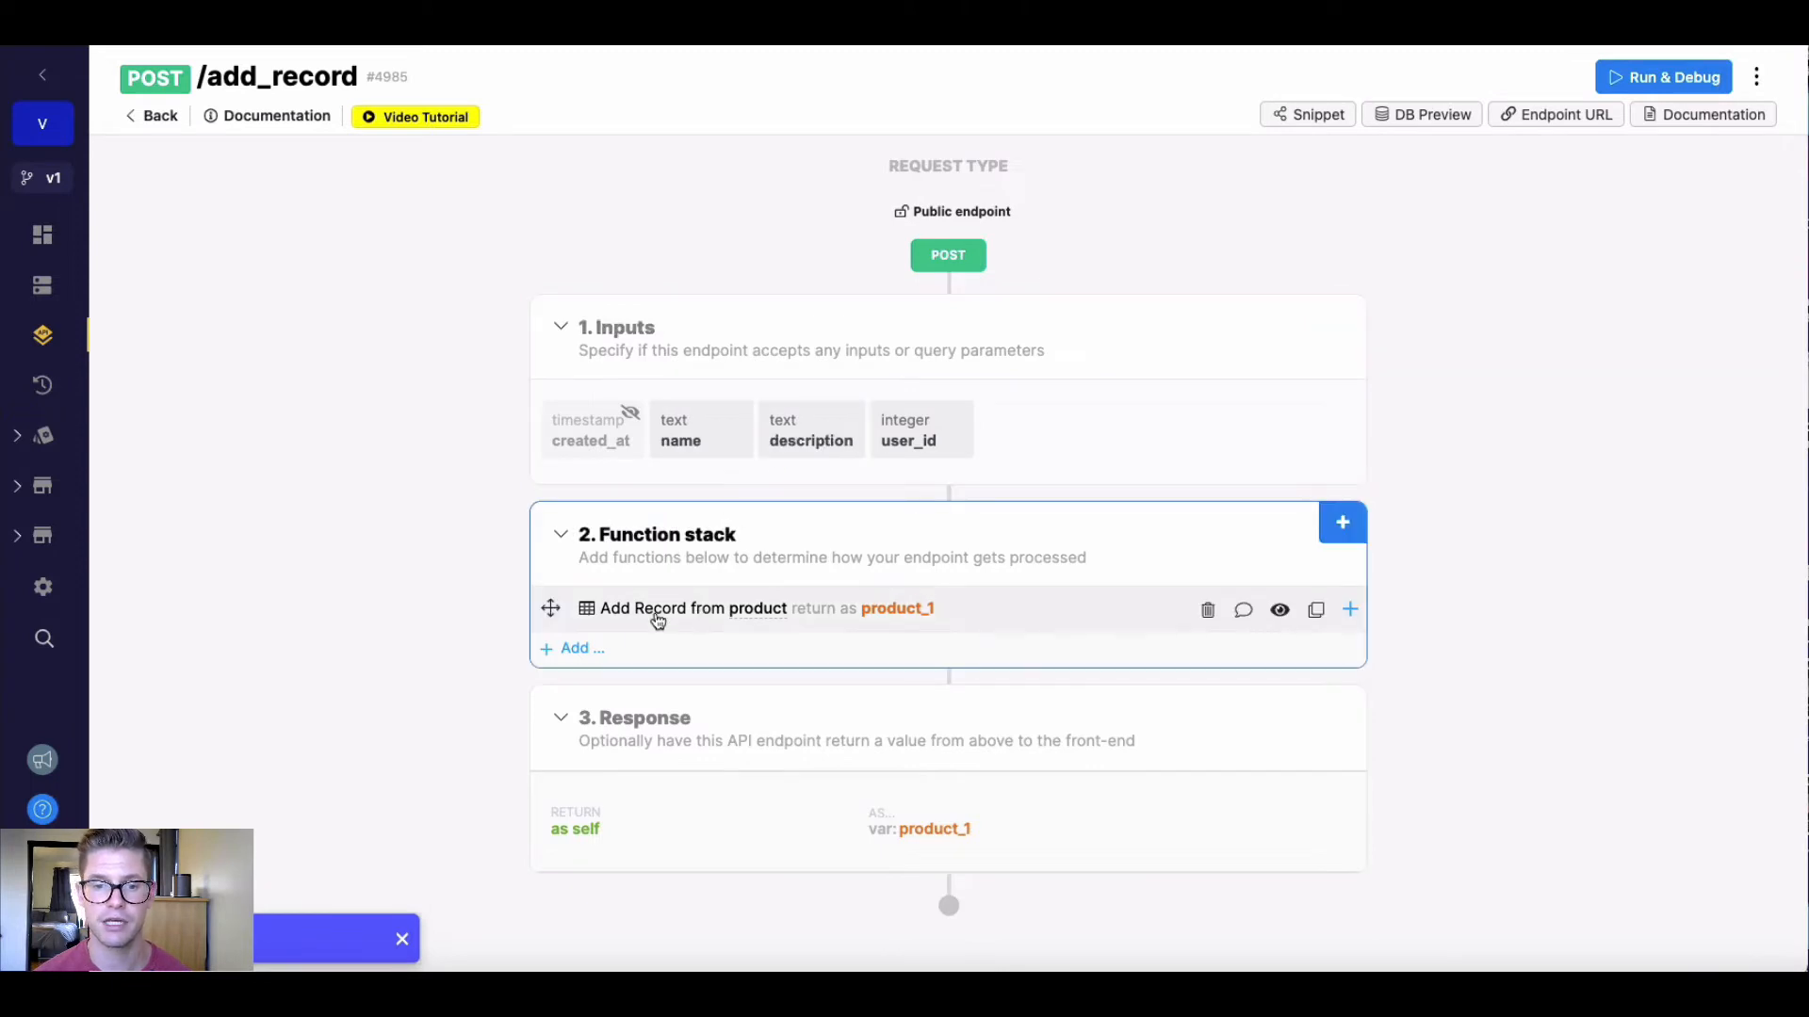
Step: Map Add Record's name, description and user_id to the matching inputs and save
left_click(692, 607)
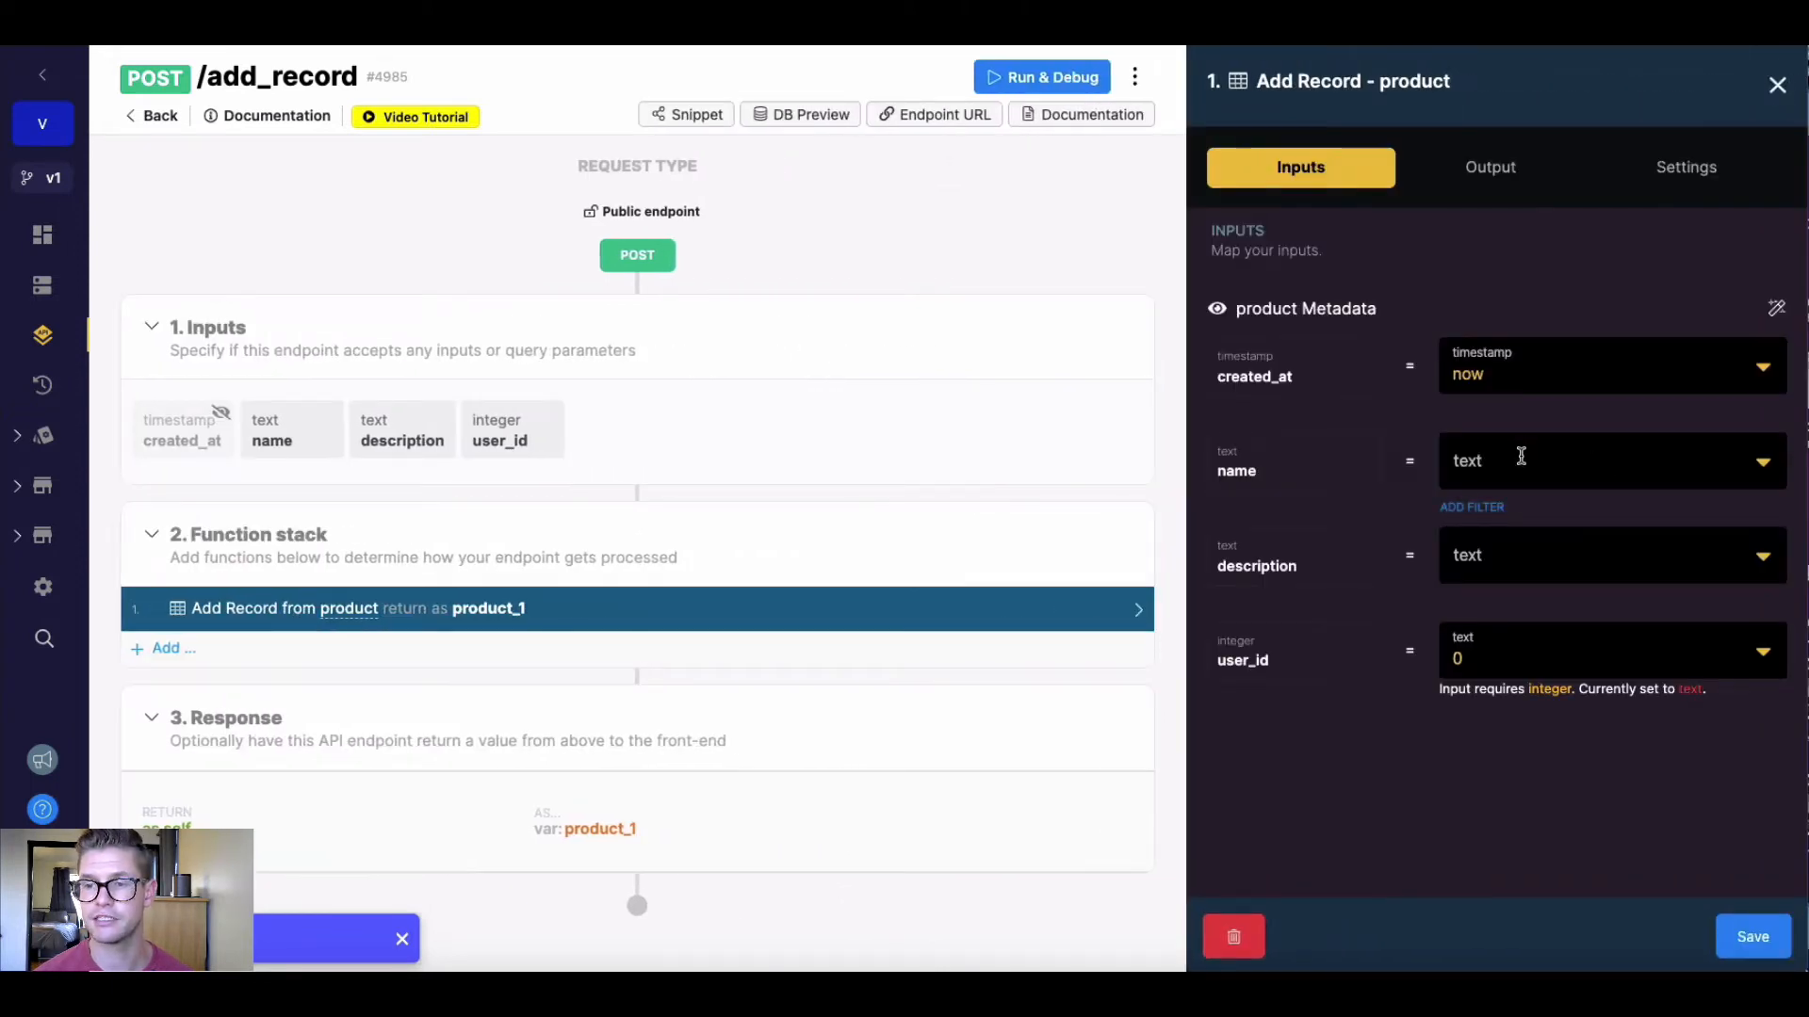
left_click(1603, 462)
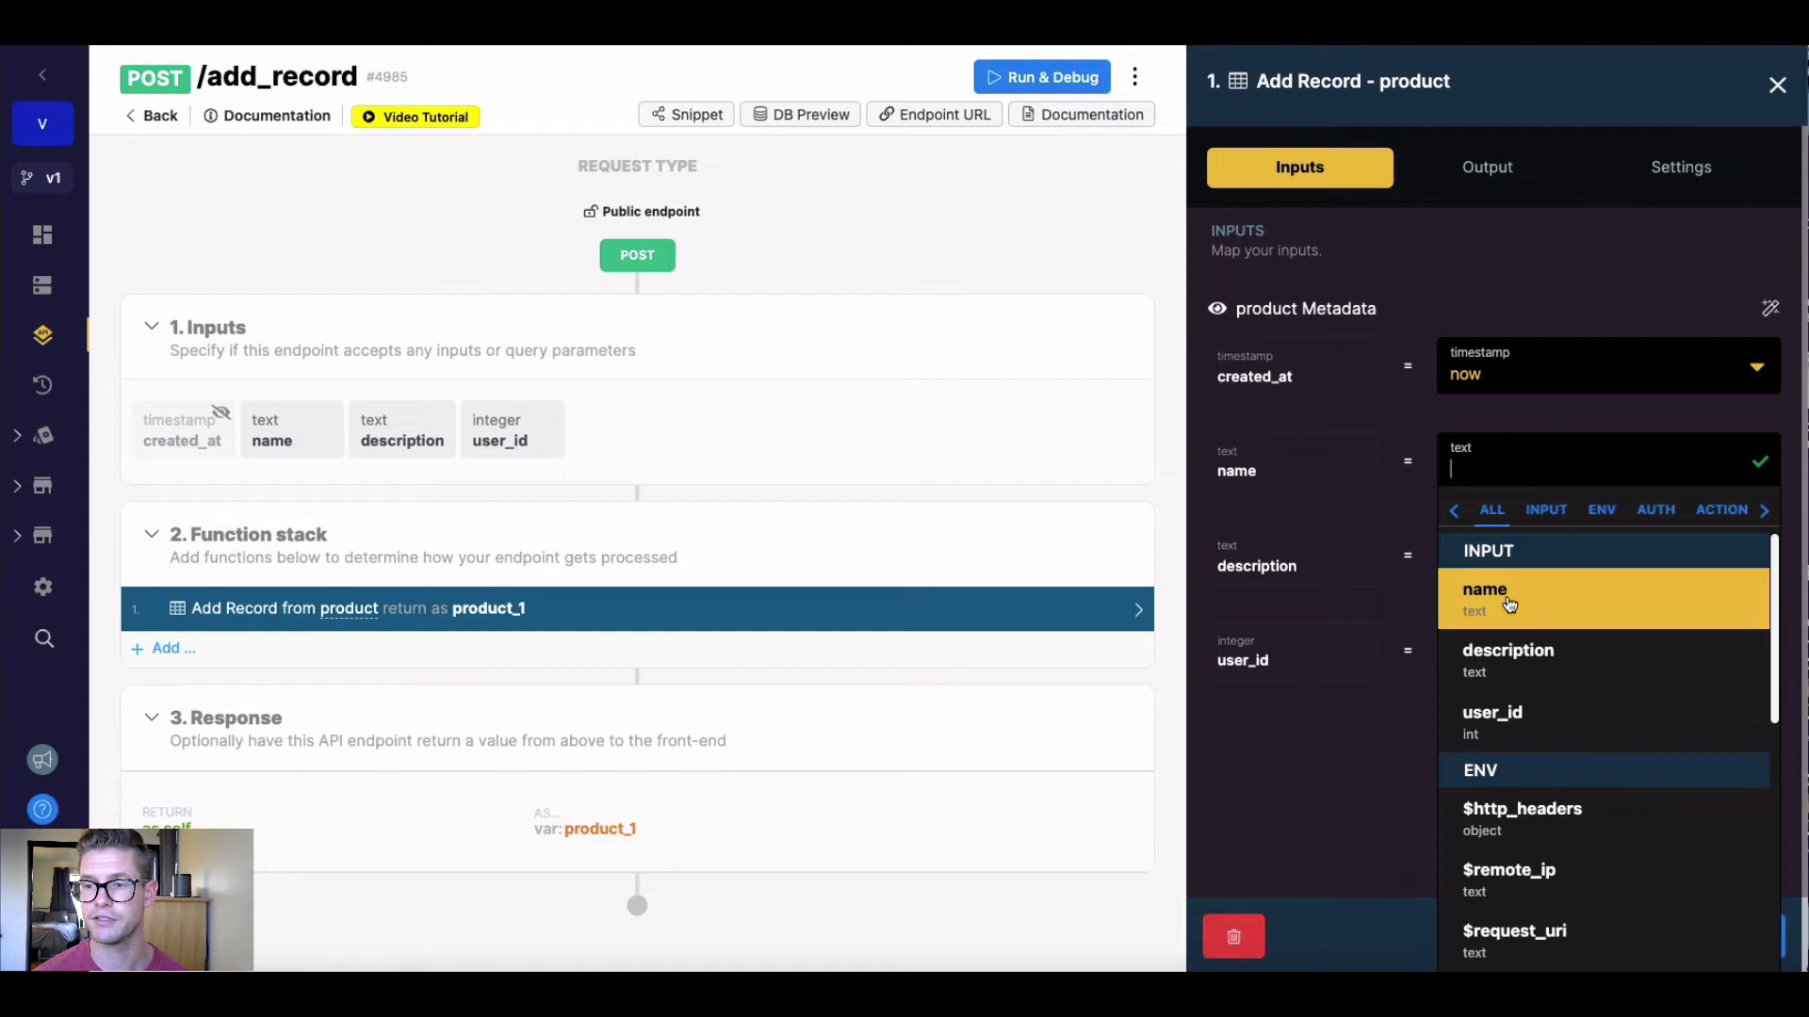
left_click(1486, 596)
type("0")
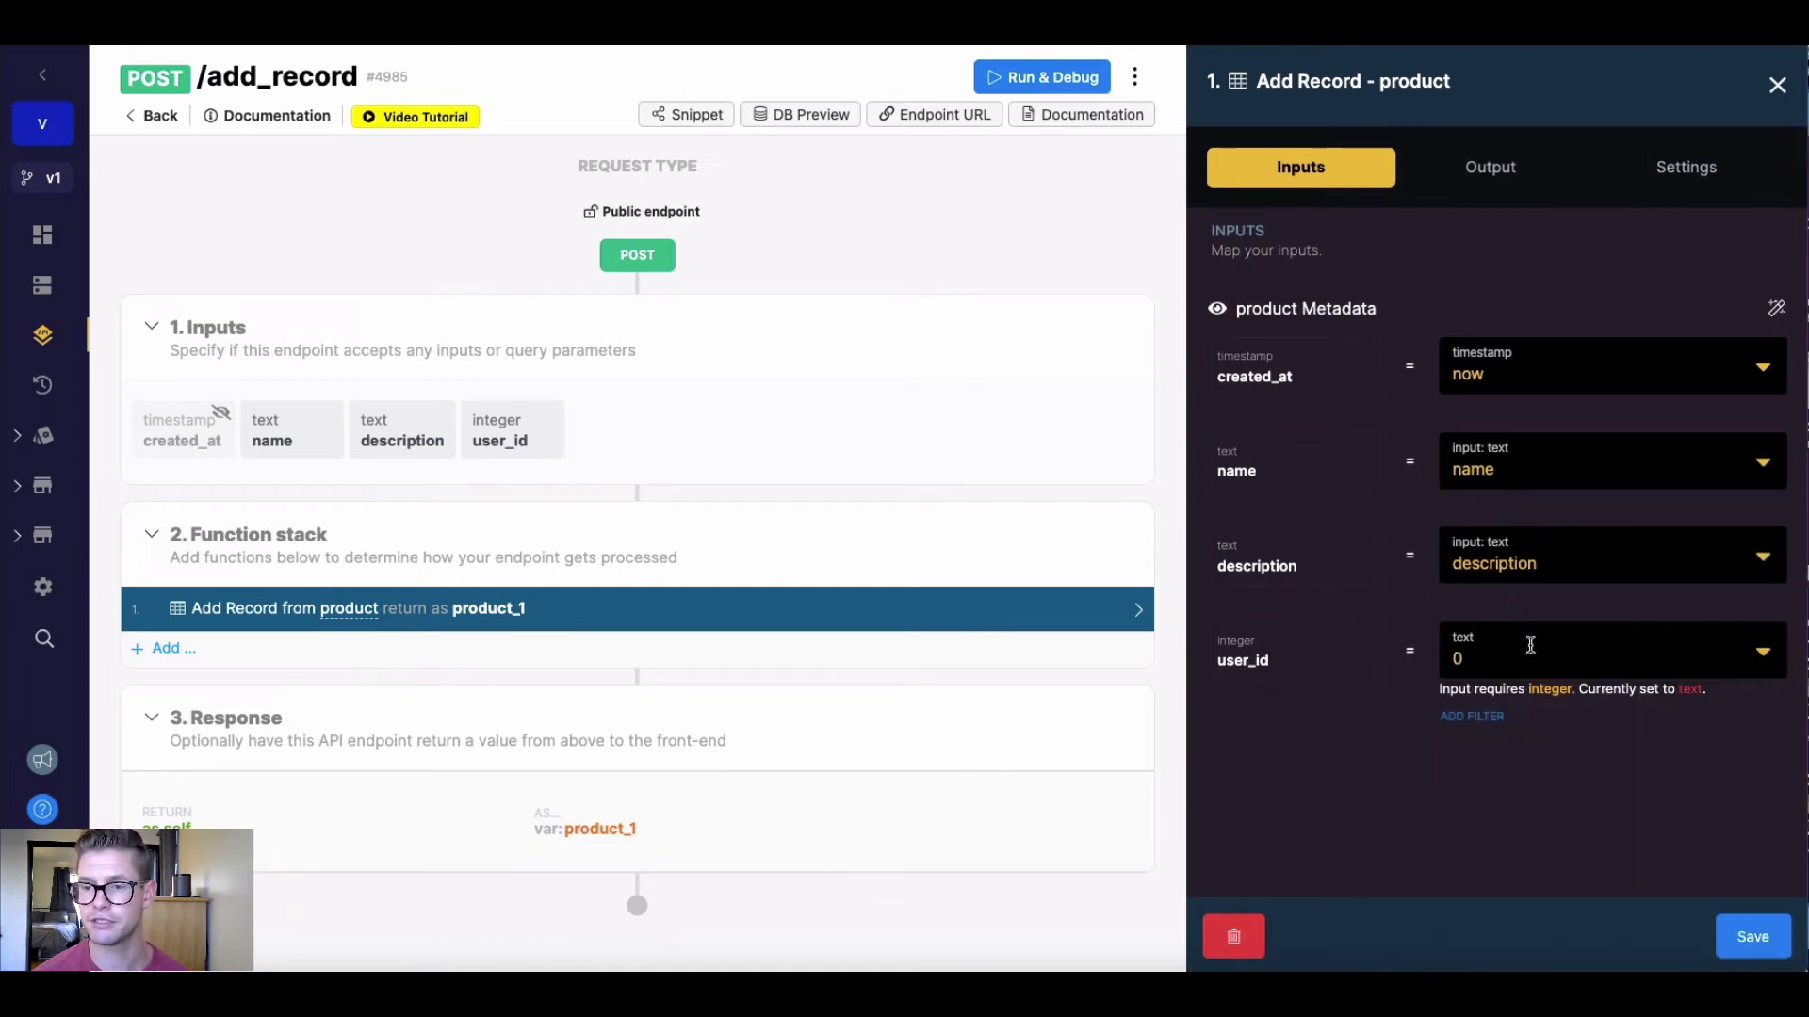
left_click(1603, 658)
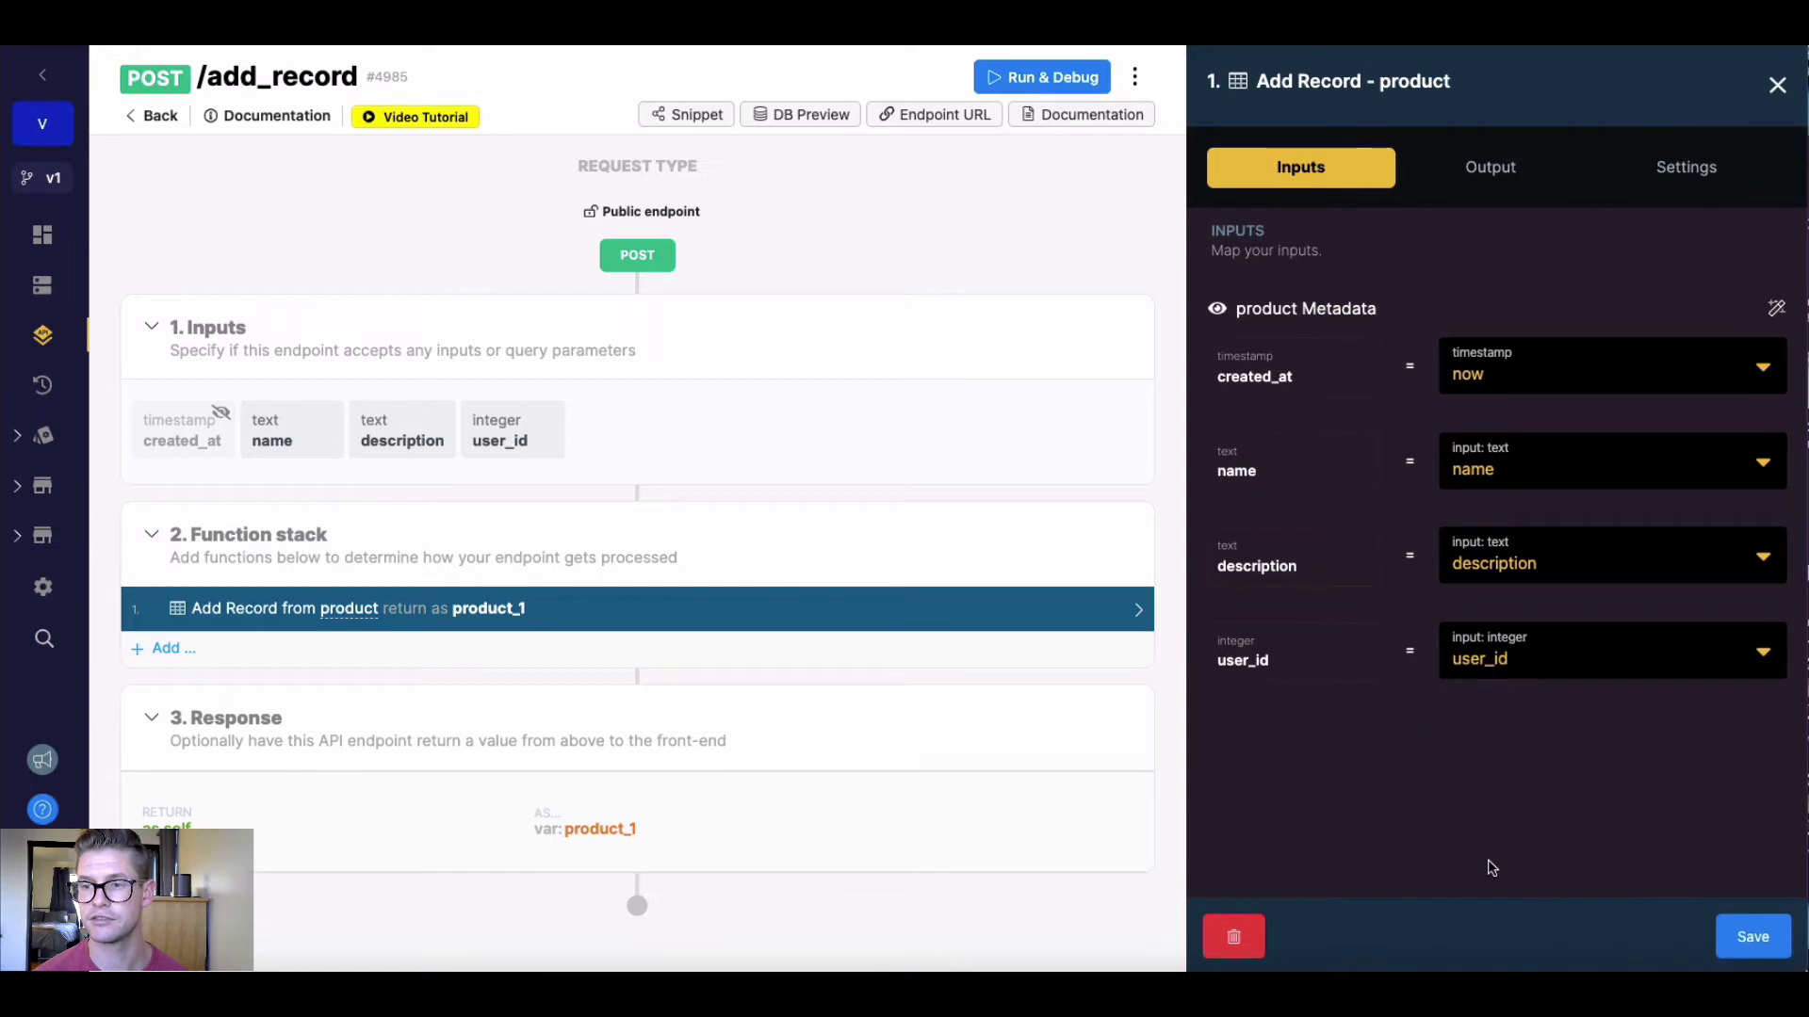
mouse_move(1751, 936)
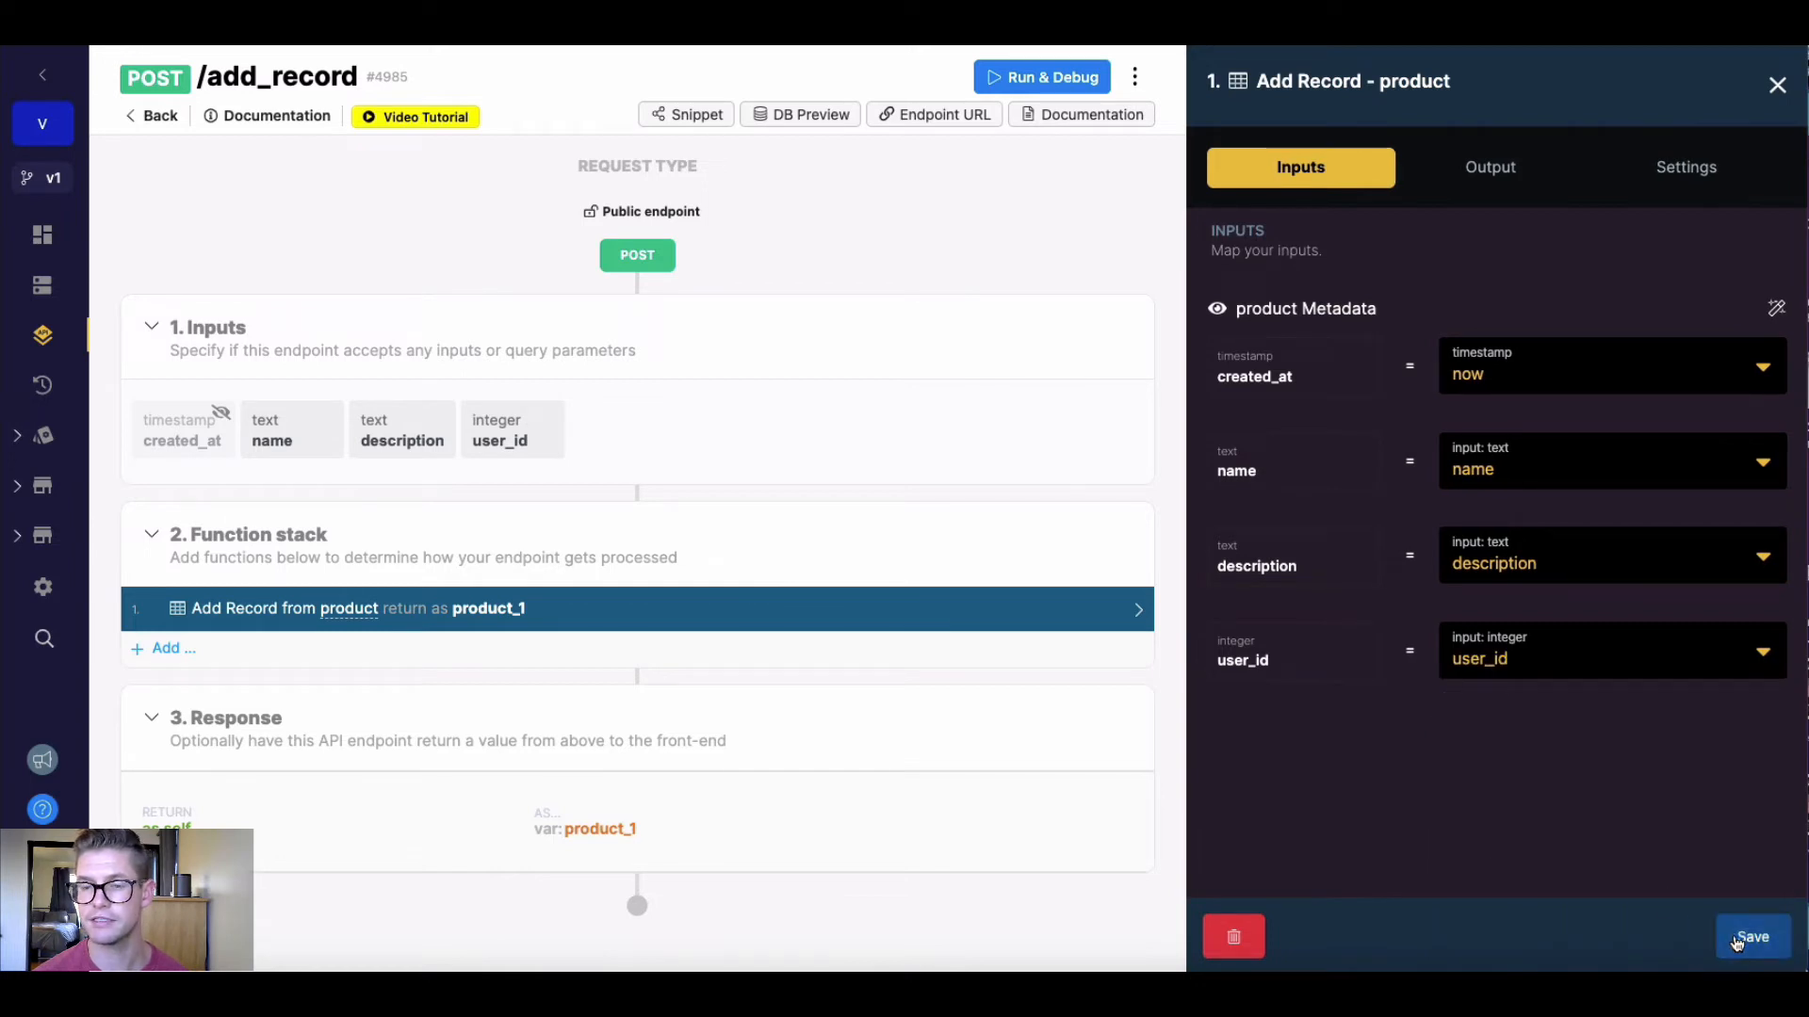
left_click(1752, 937)
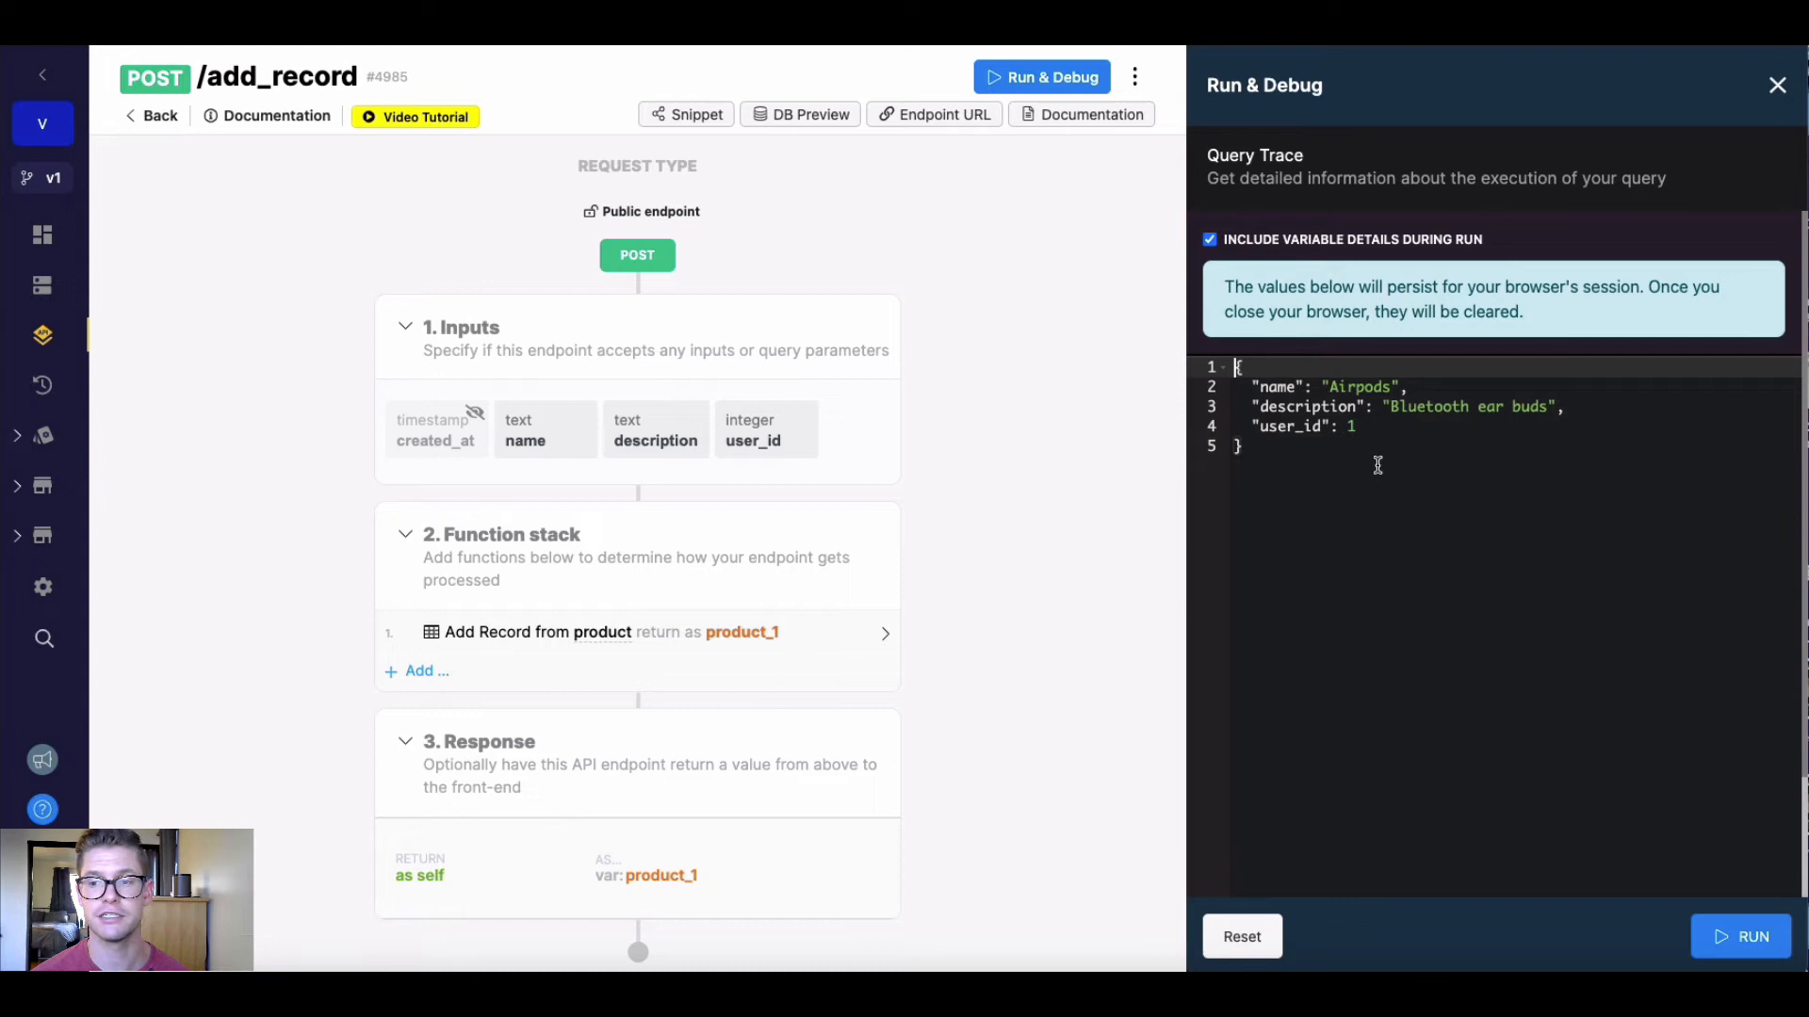
Step: Run /add_record with the Airpods payload, creating product record id 9
left_click(1751, 936)
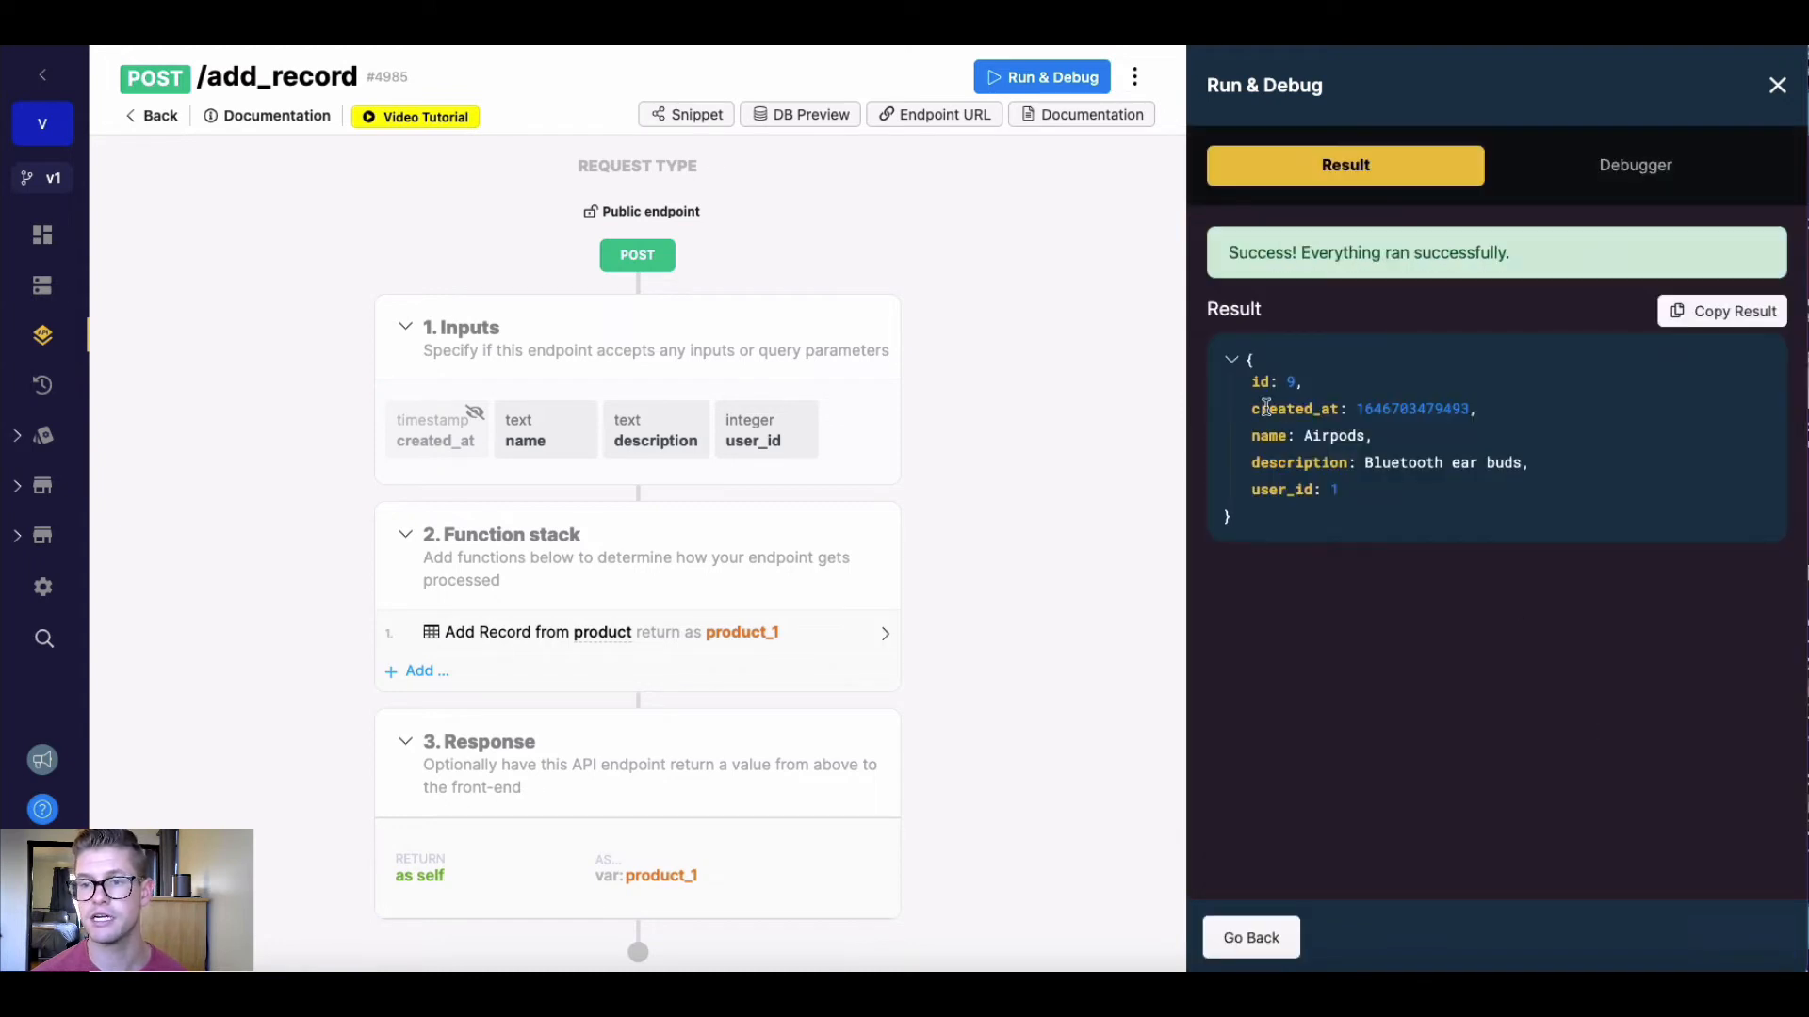
double_click(1265, 381)
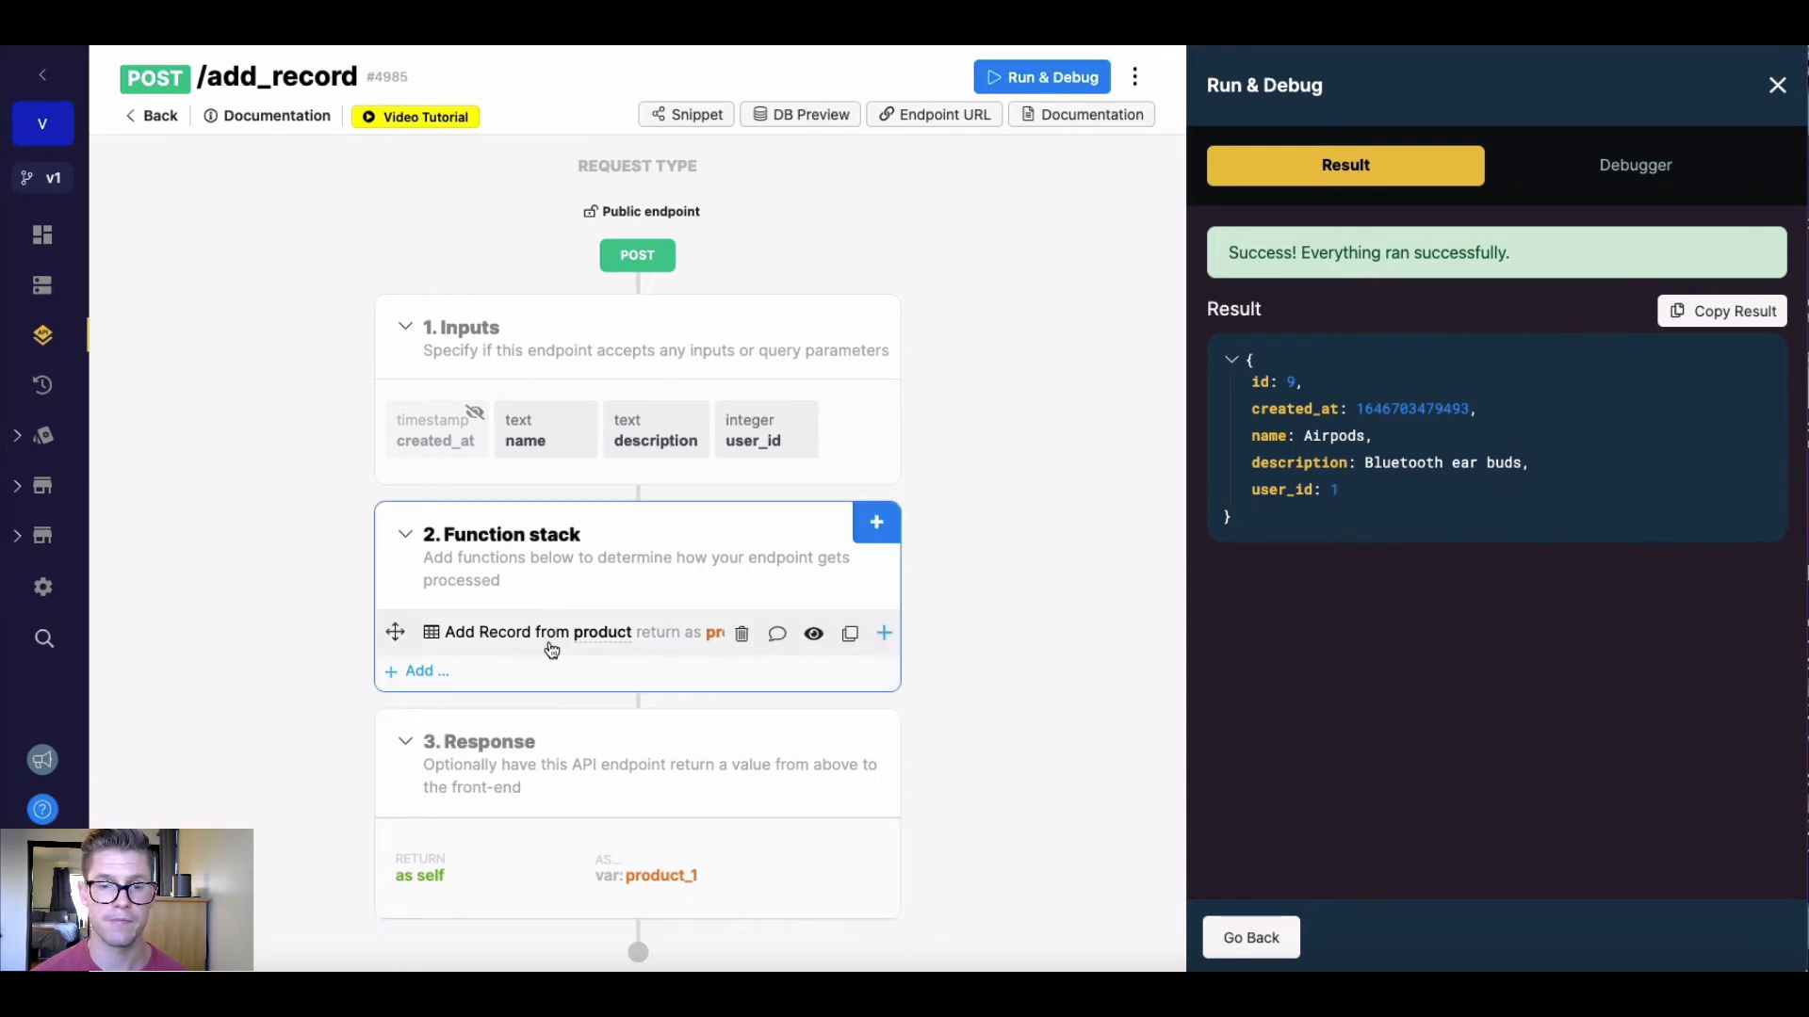
left_click(538, 632)
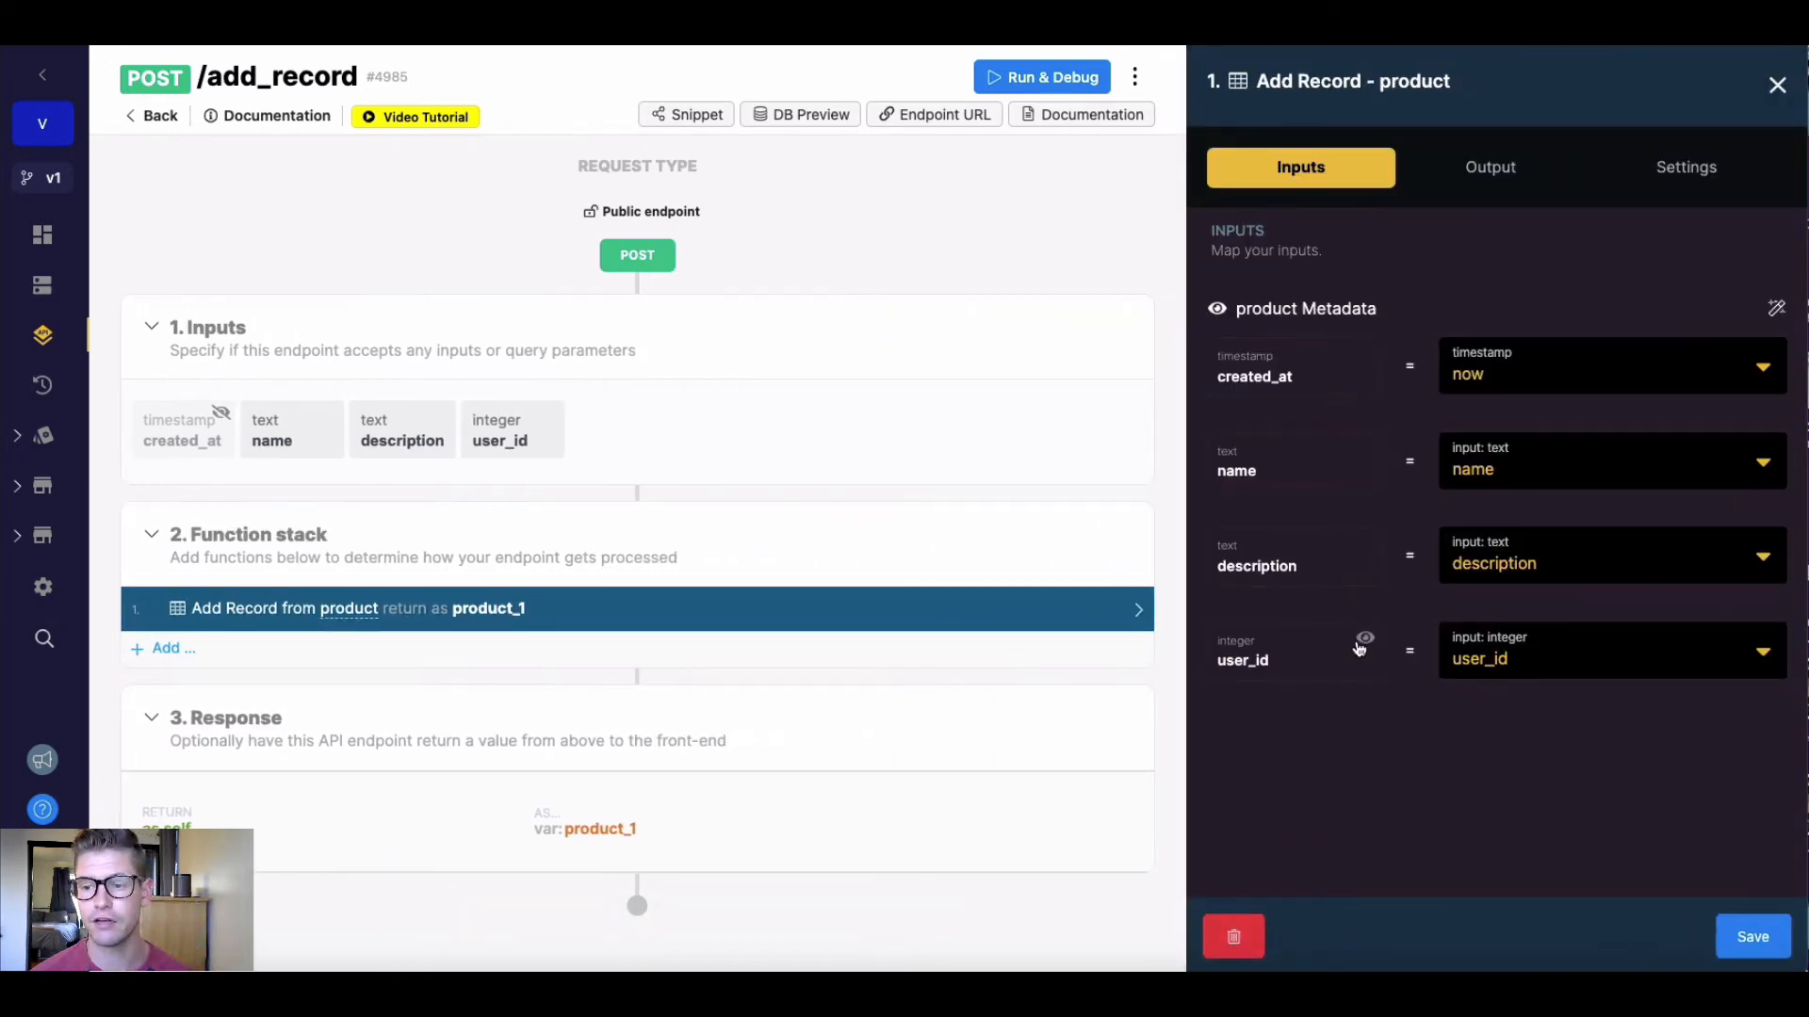
left_click(1365, 638)
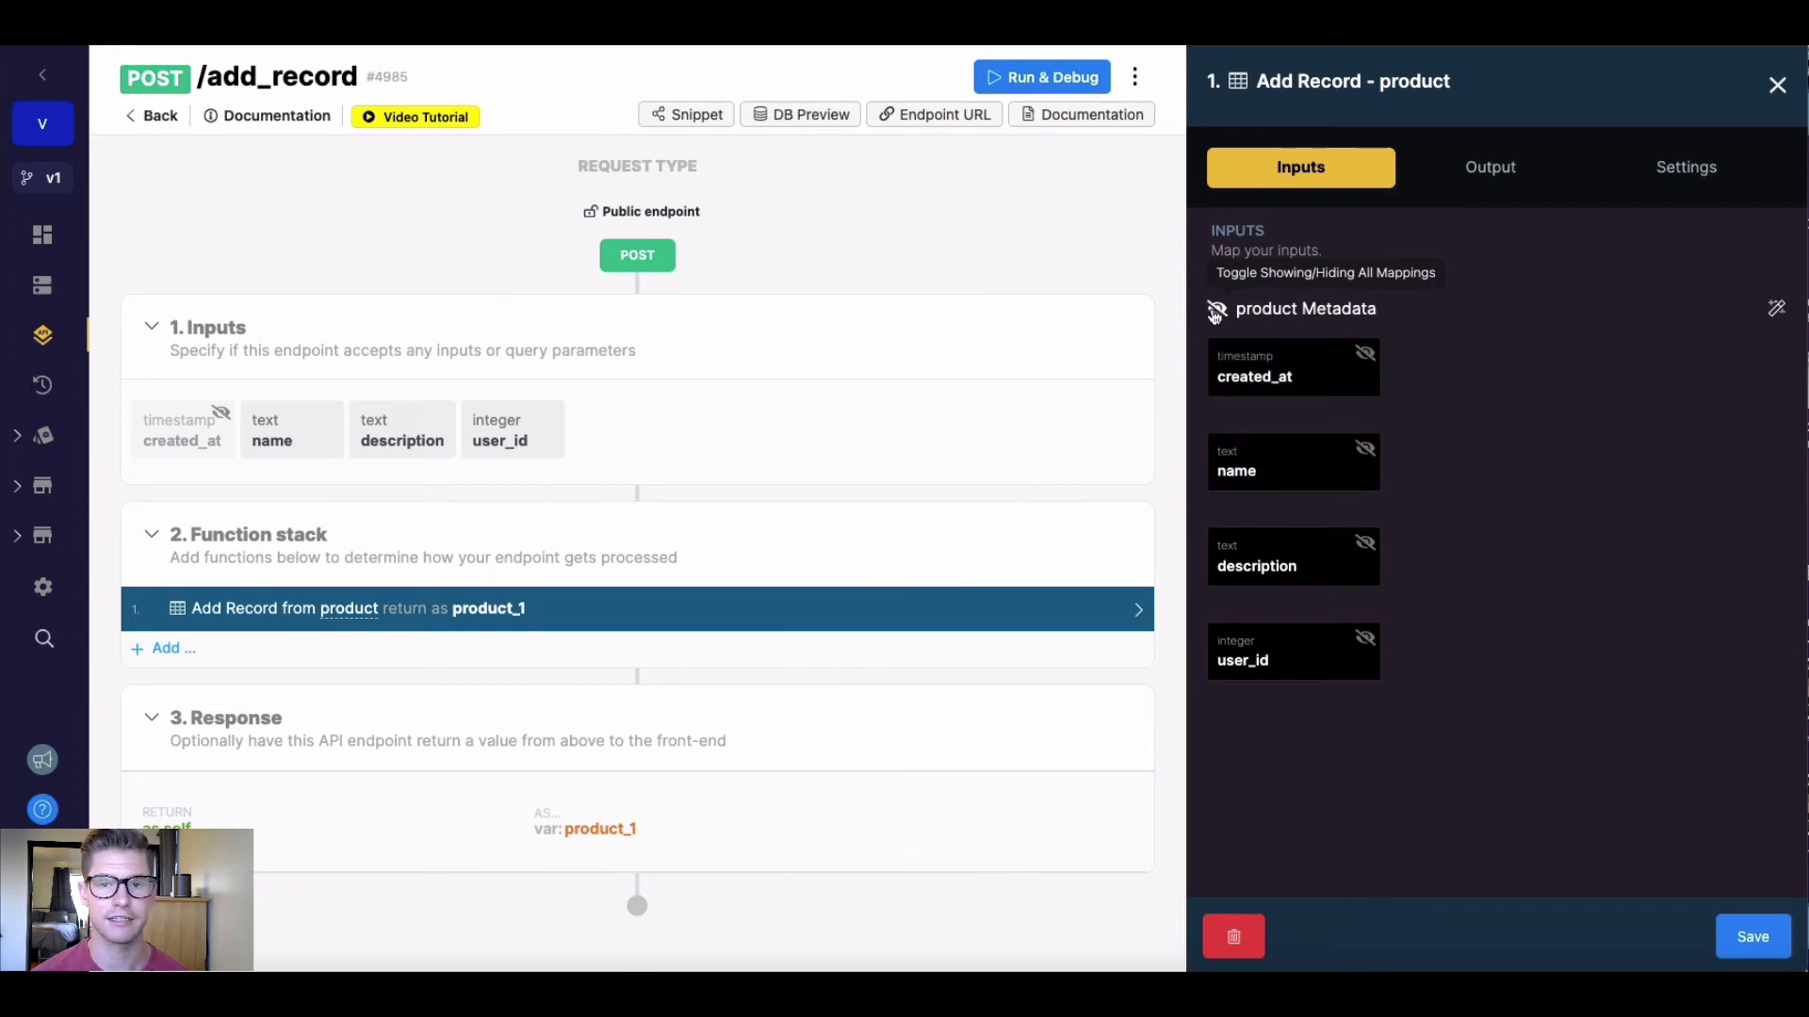
left_click(1216, 313)
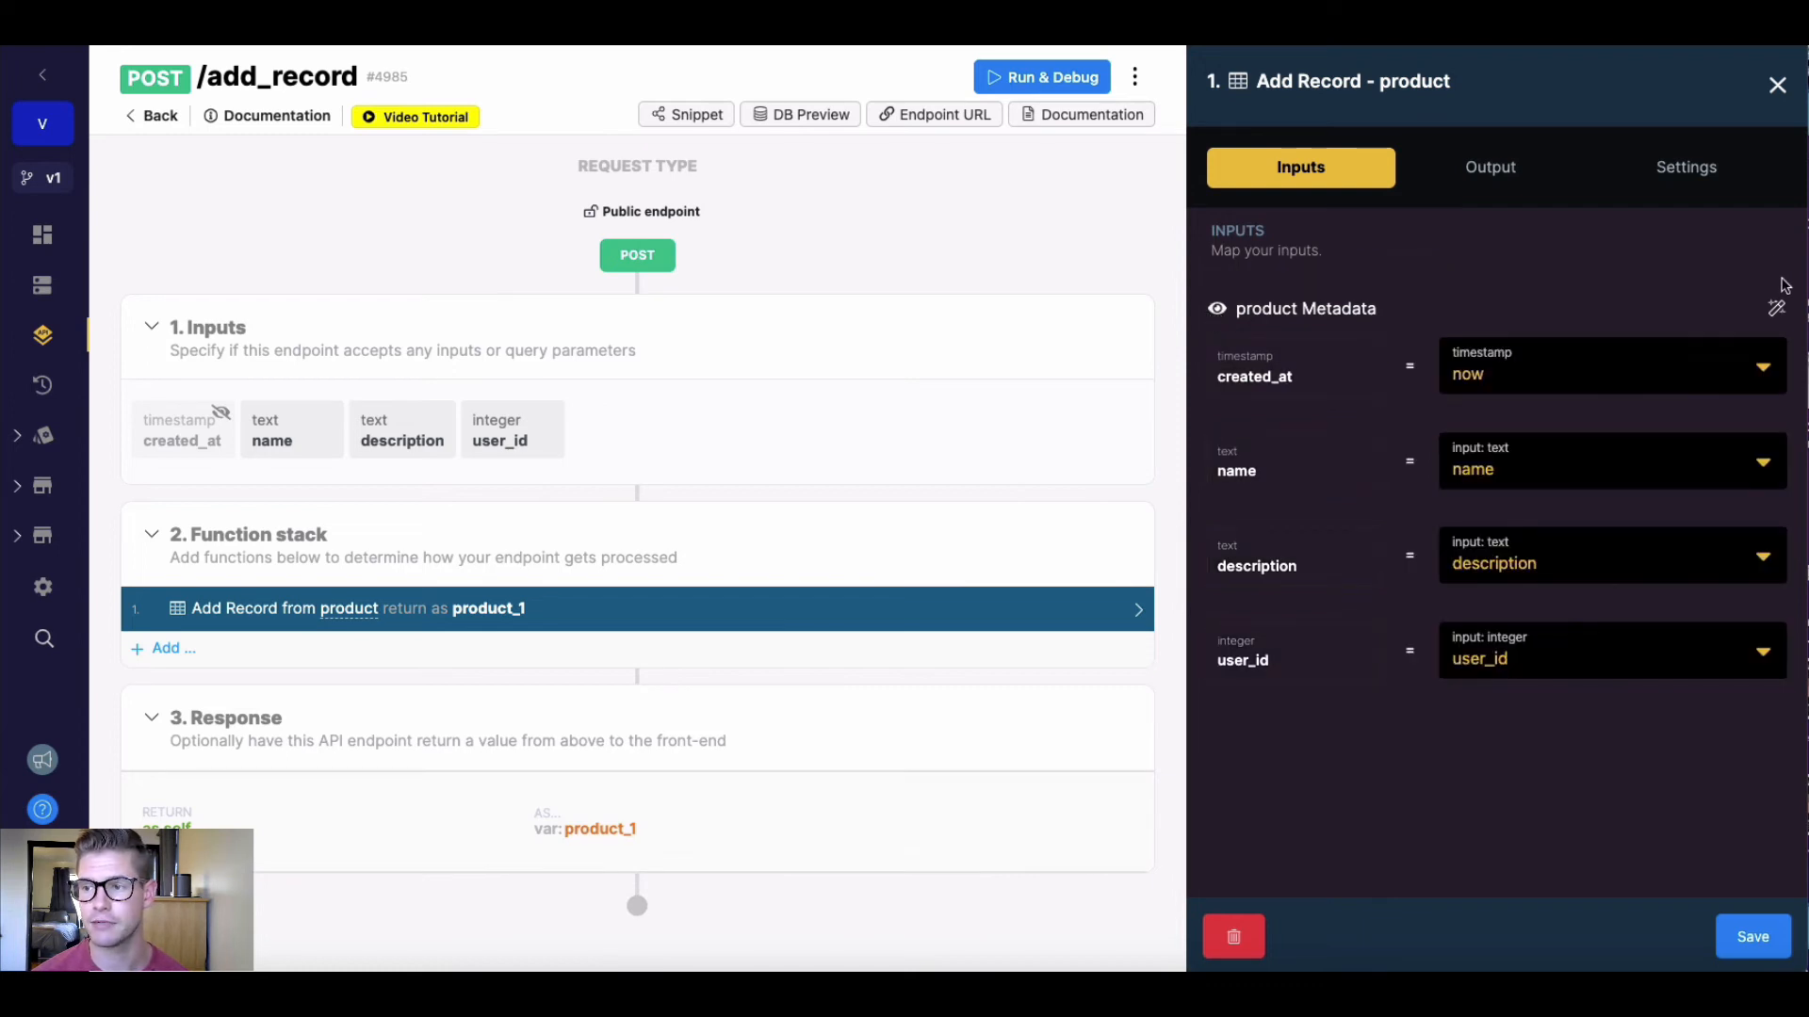
mouse_move(1774, 312)
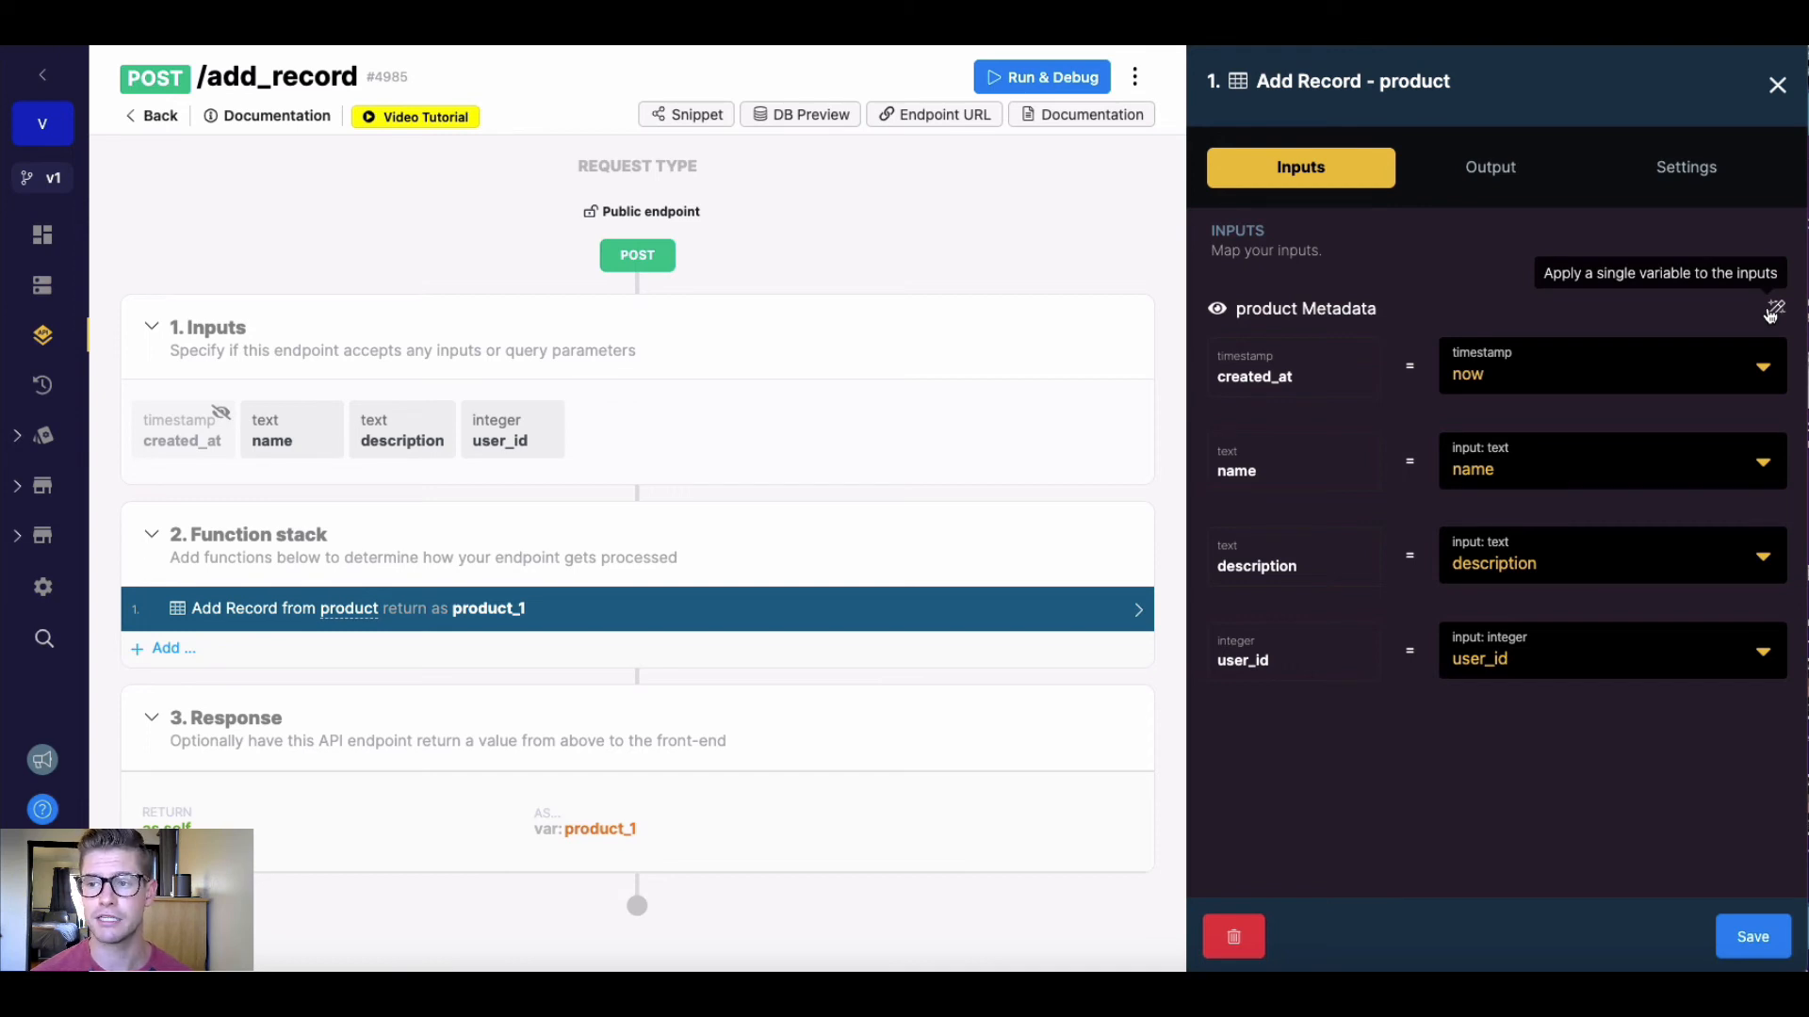
left_click(1774, 312)
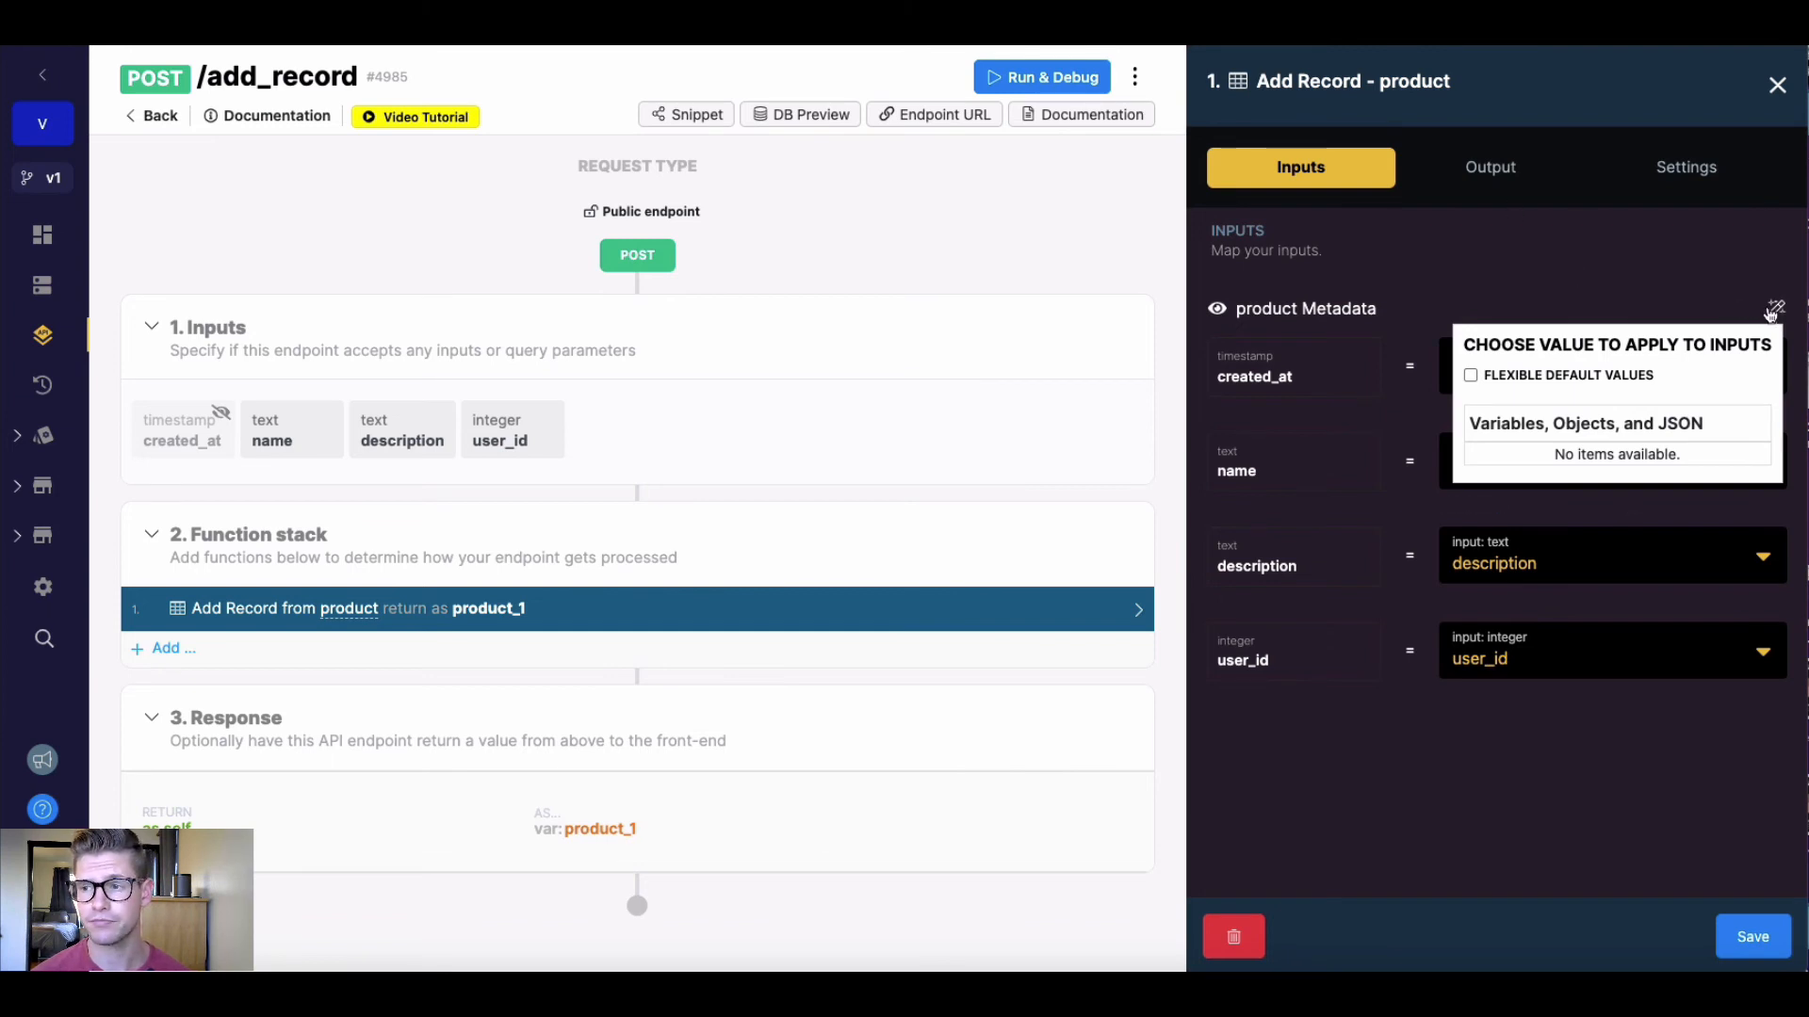
left_click(1489, 166)
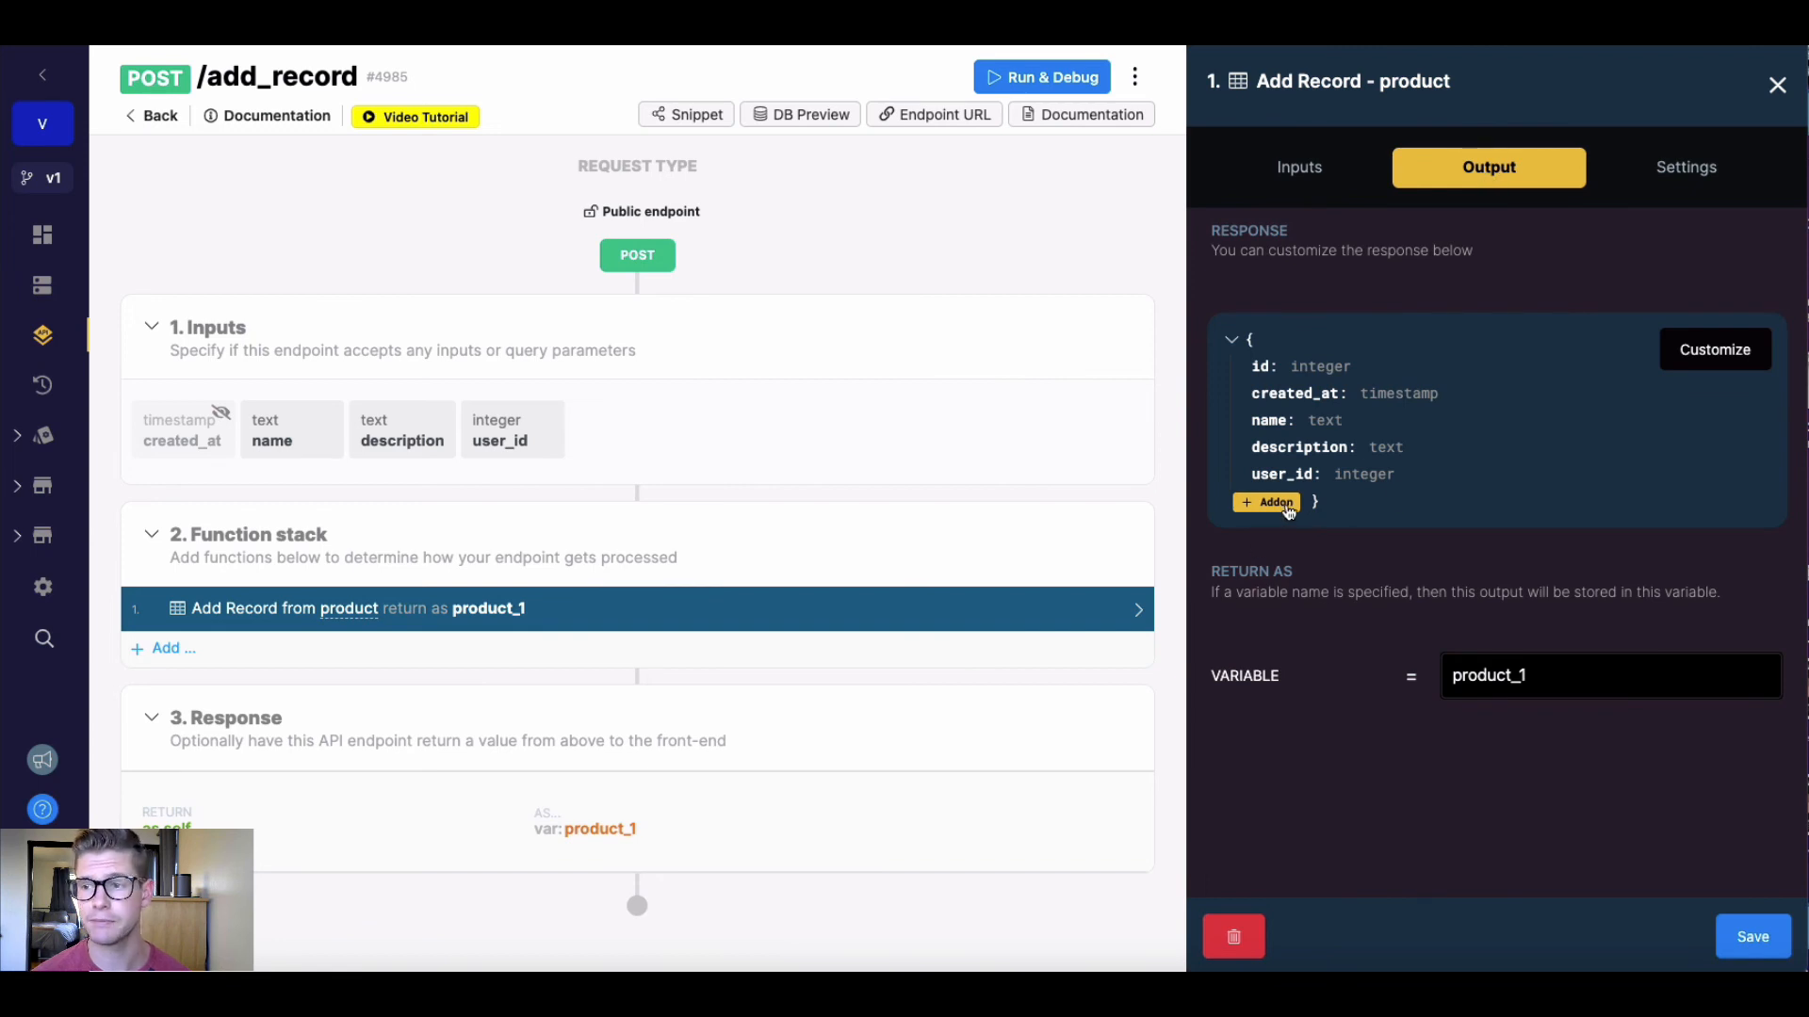
mouse_move(1390, 210)
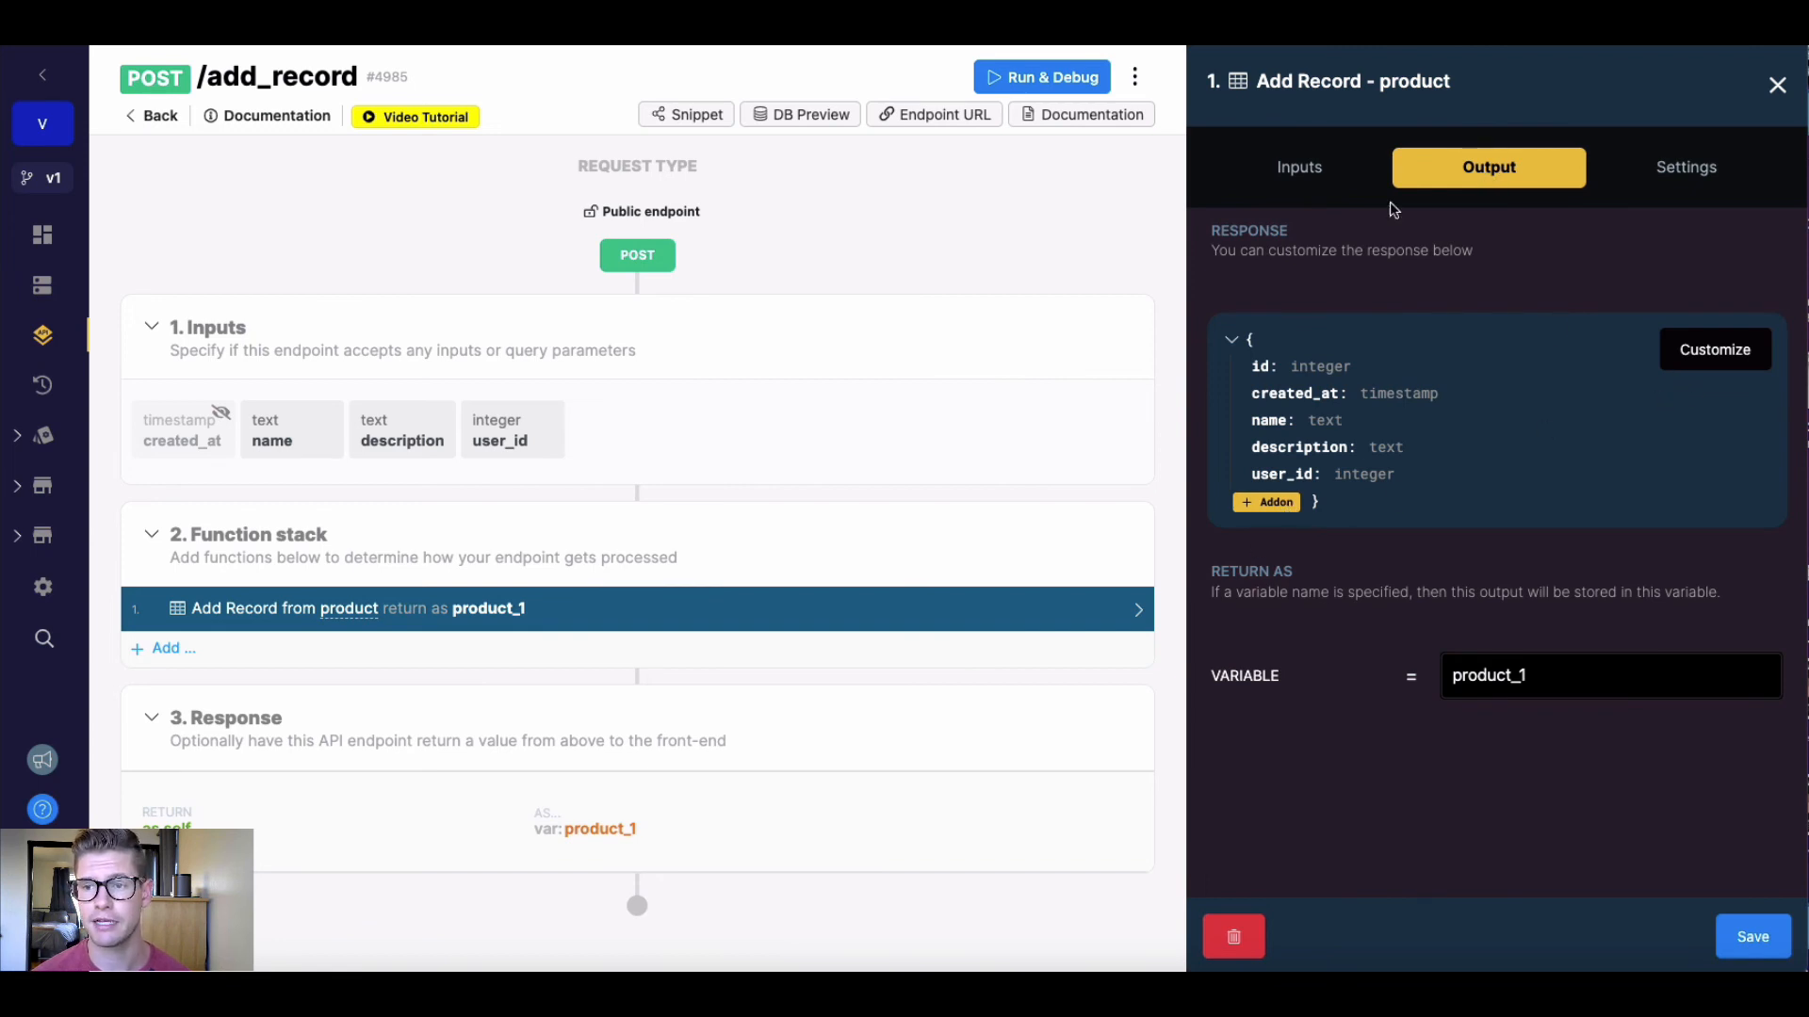
left_click(1300, 168)
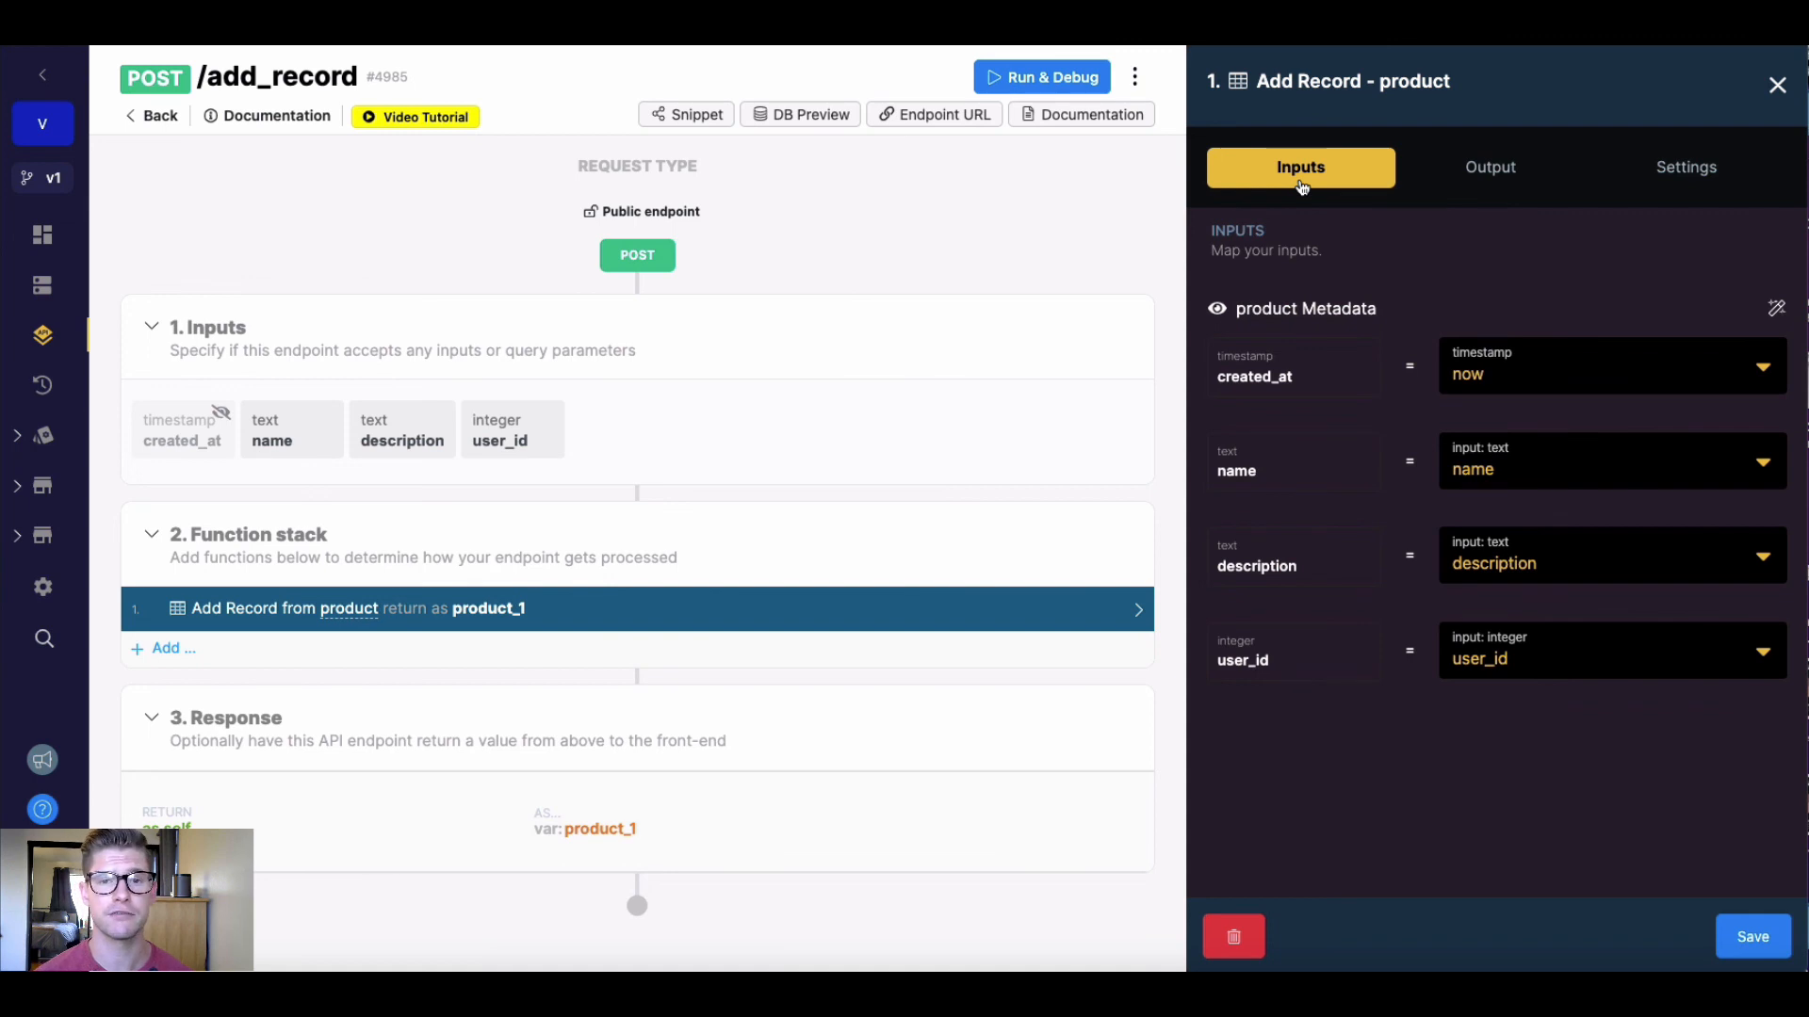